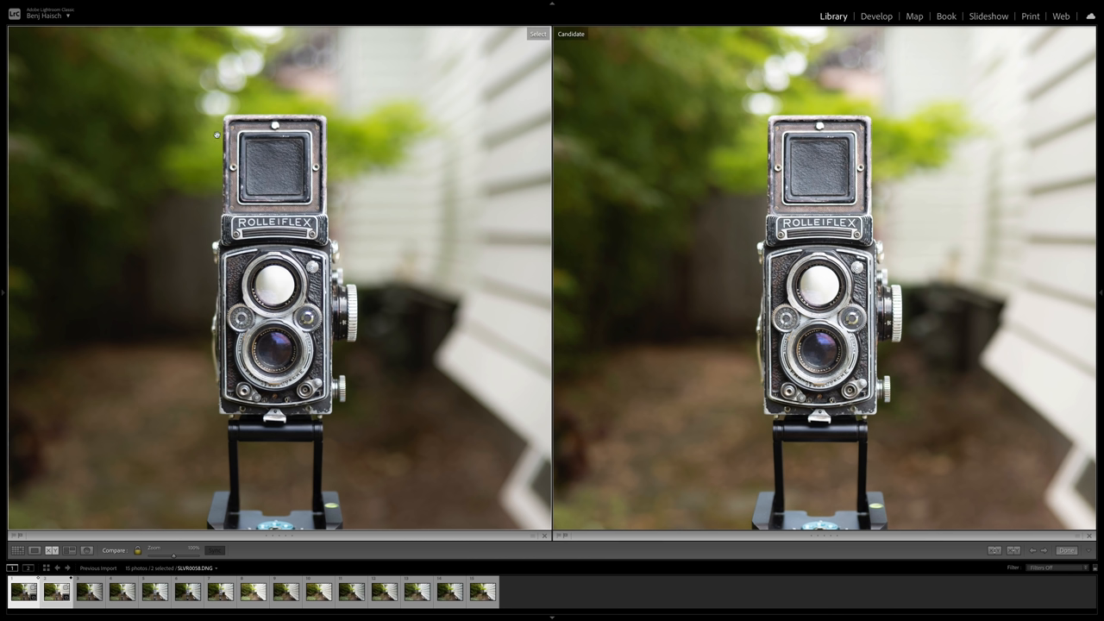
{"action": "mouse_move", "coordinate": [312, 9]}
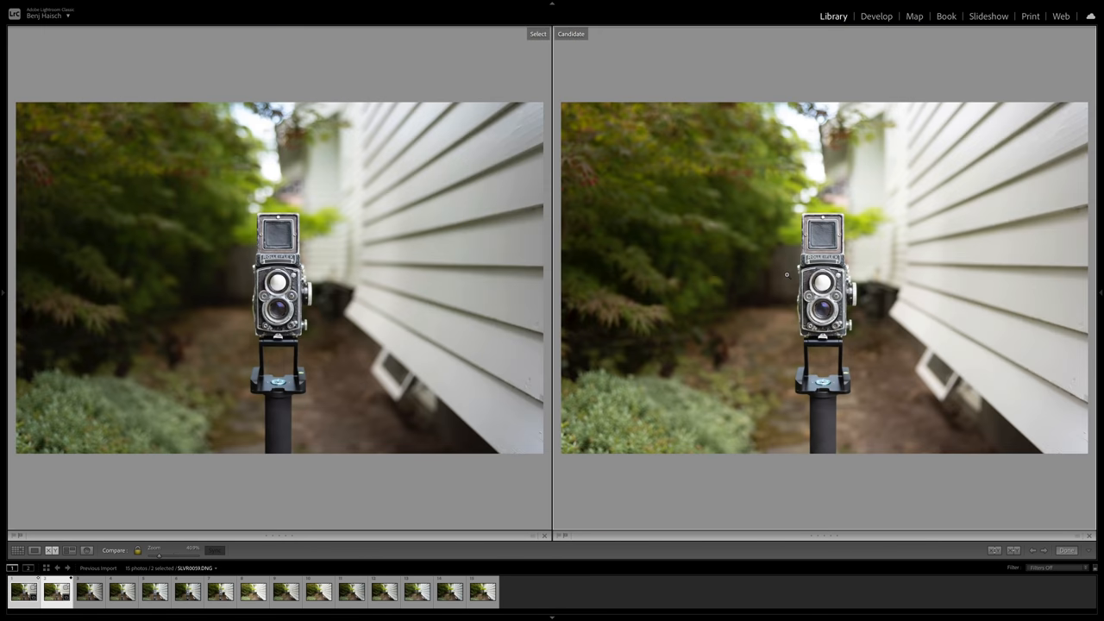
{"action": "mouse_move", "coordinate": [766, 187]}
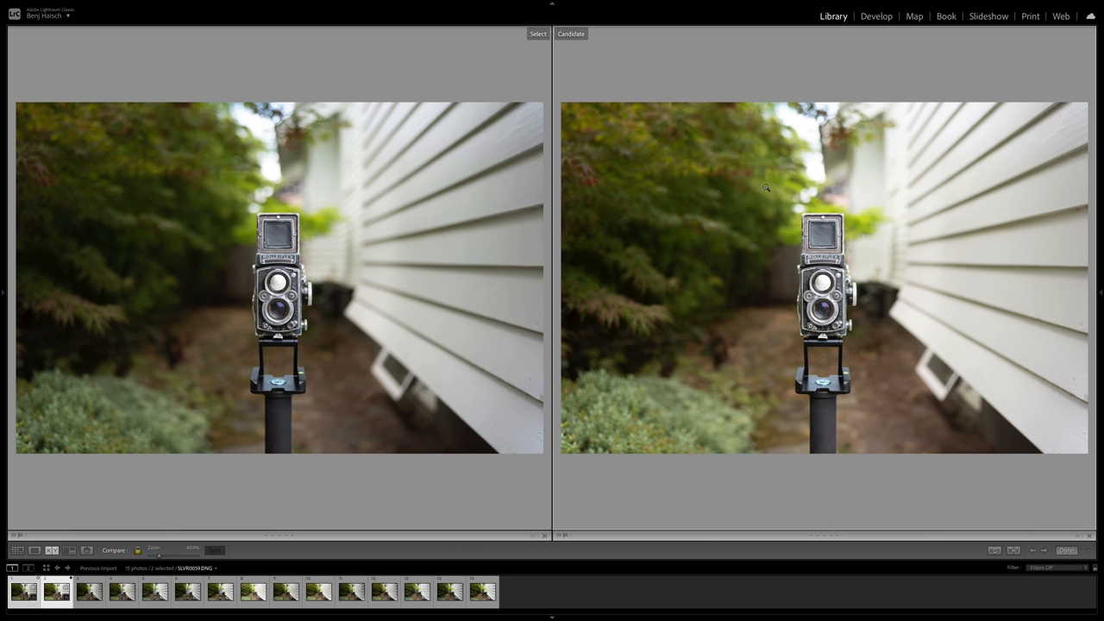
{"action": "mouse_move", "coordinate": [488, 184]}
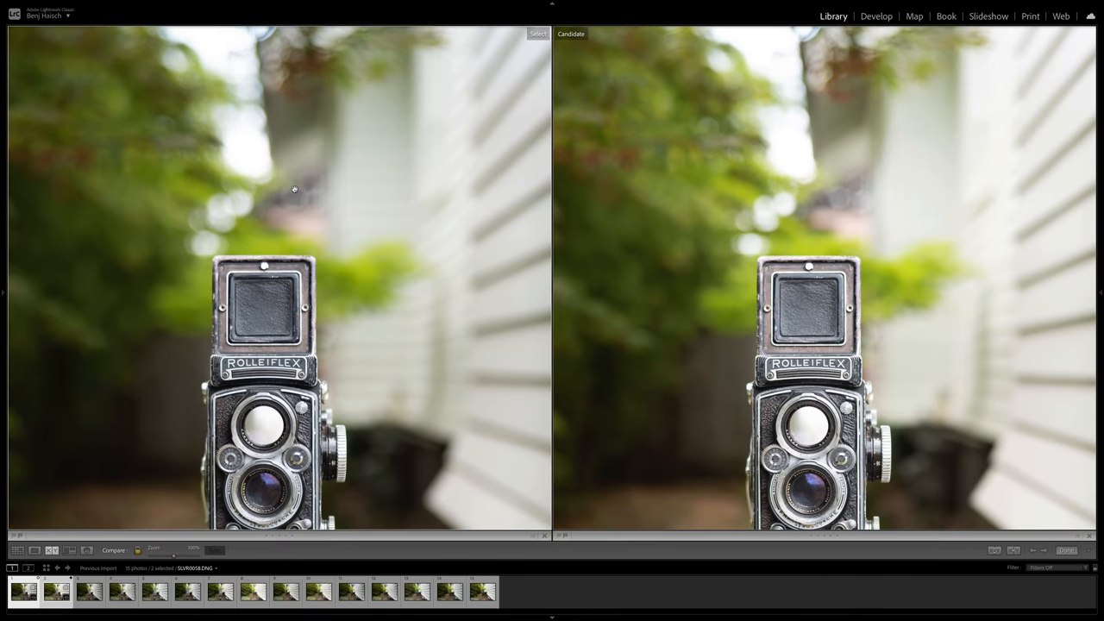
{"action": "mouse_move", "coordinate": [235, 207]}
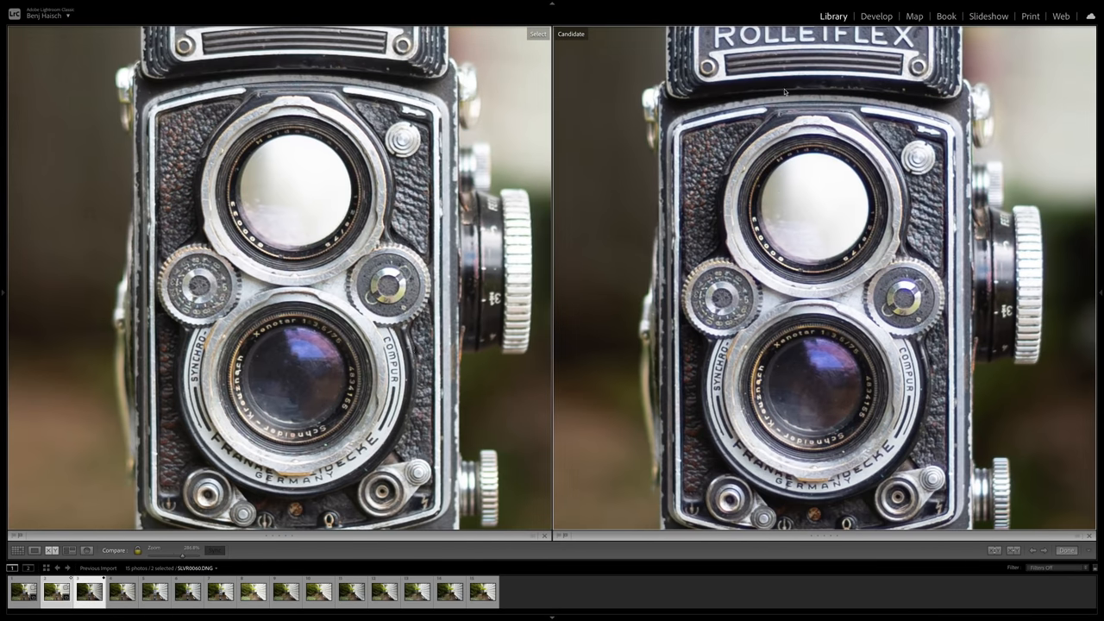
{"action": "mouse_move", "coordinate": [985, 188]}
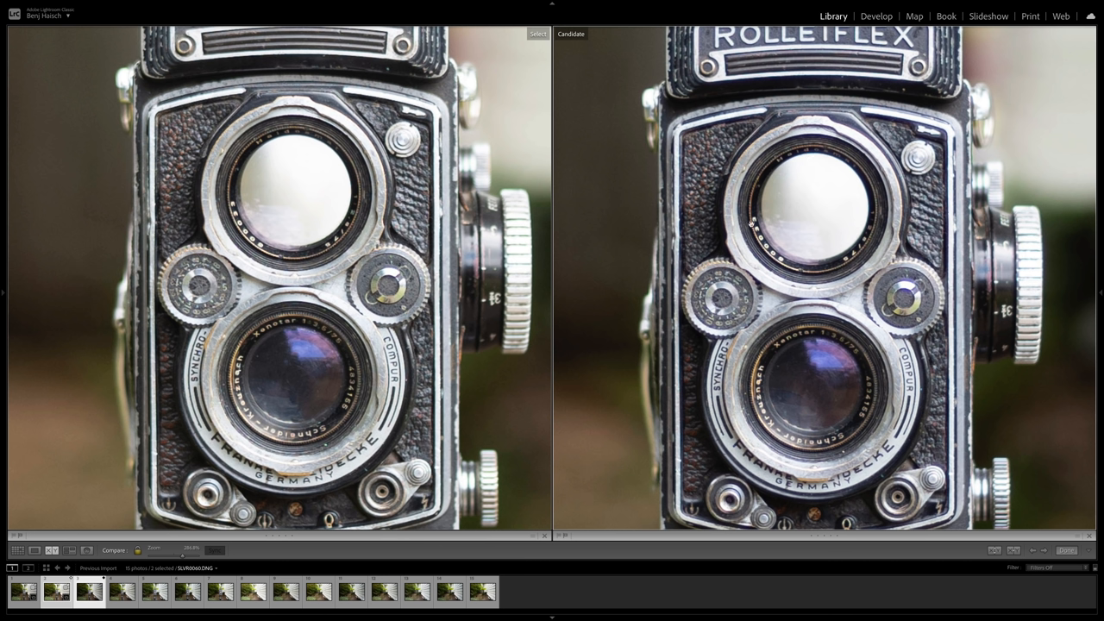
{"action": "mouse_move", "coordinate": [324, 309]}
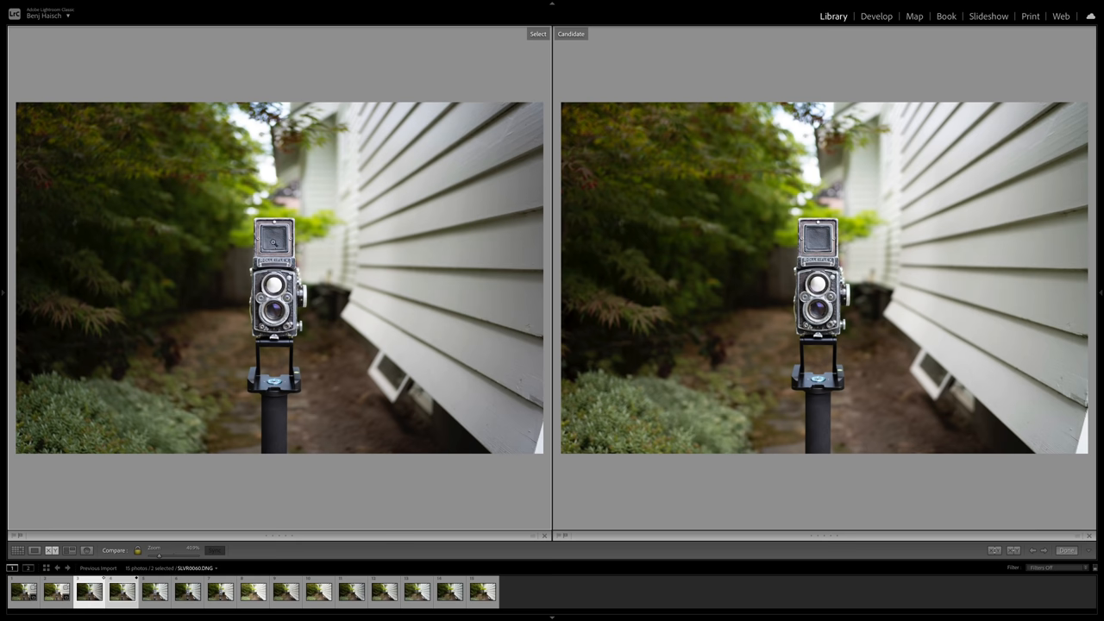
{"action": "mouse_move", "coordinate": [274, 250]}
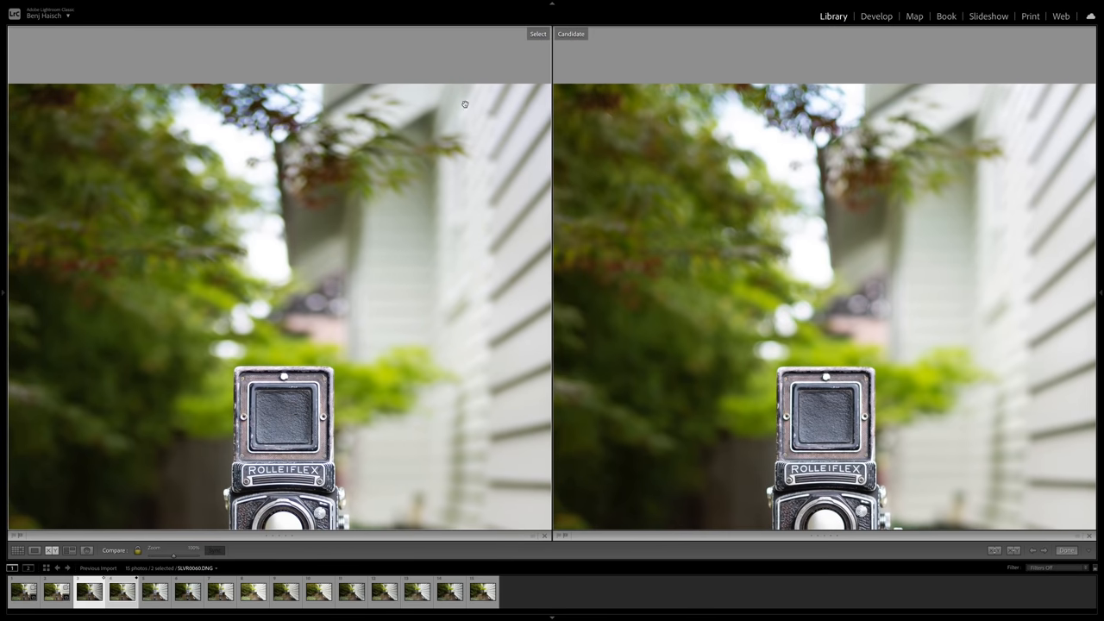
{"action": "mouse_move", "coordinate": [367, 130]}
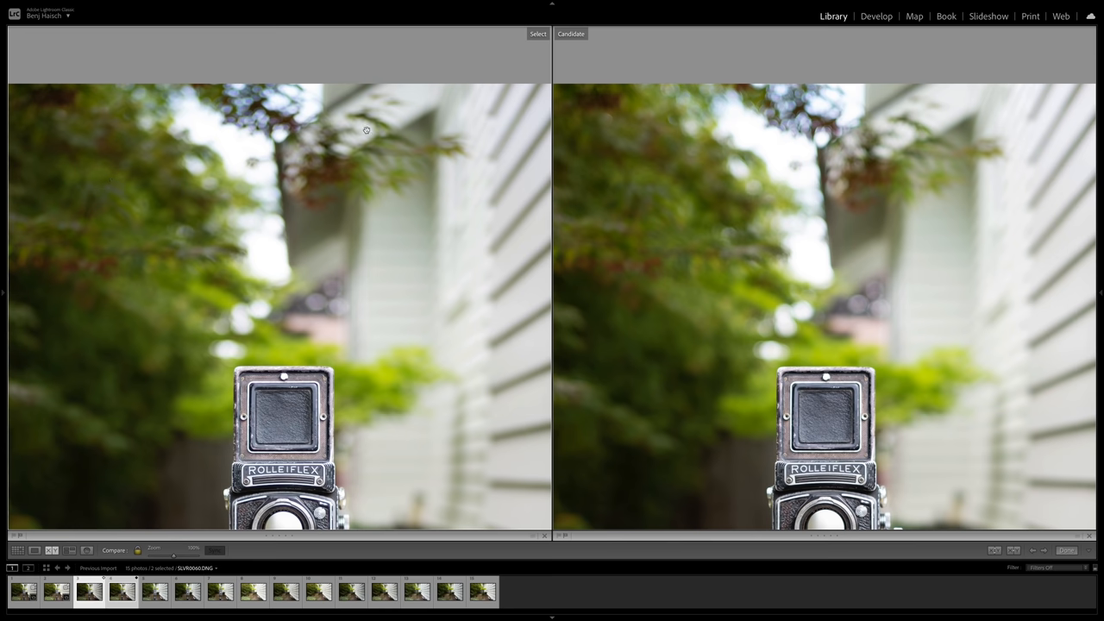
{"action": "mouse_move", "coordinate": [292, 126]}
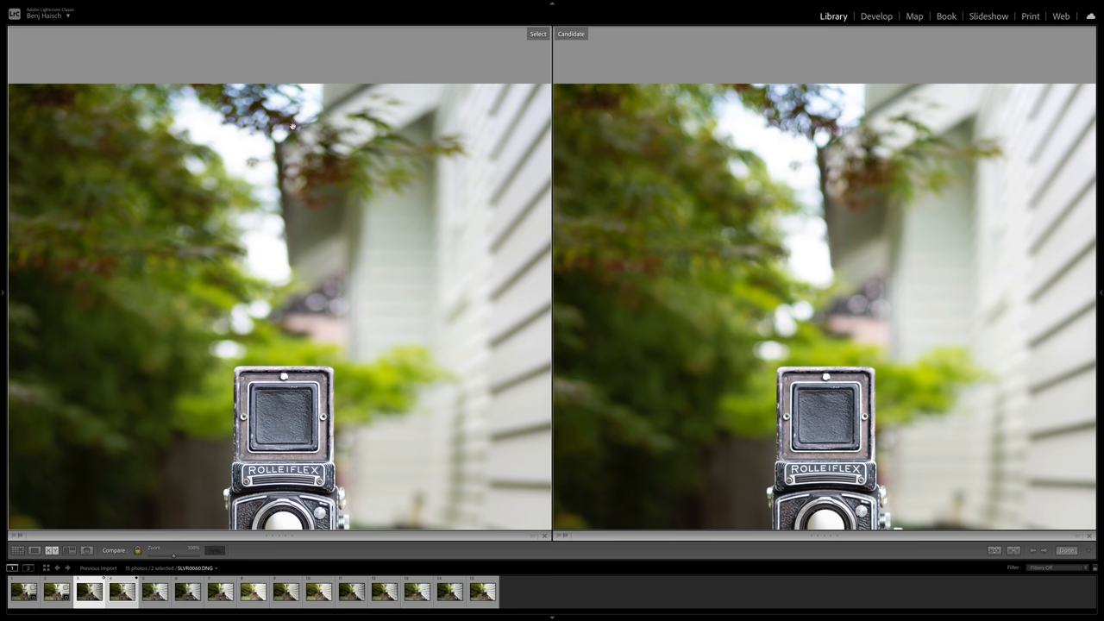
{"action": "mouse_move", "coordinate": [739, 112]}
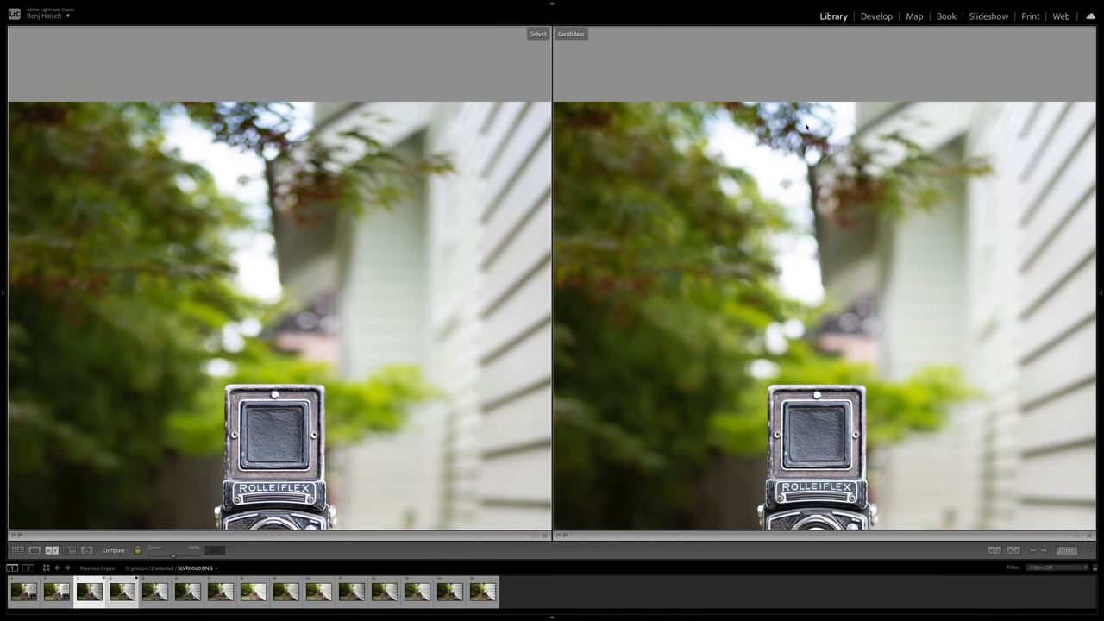
{"action": "mouse_move", "coordinate": [802, 127]}
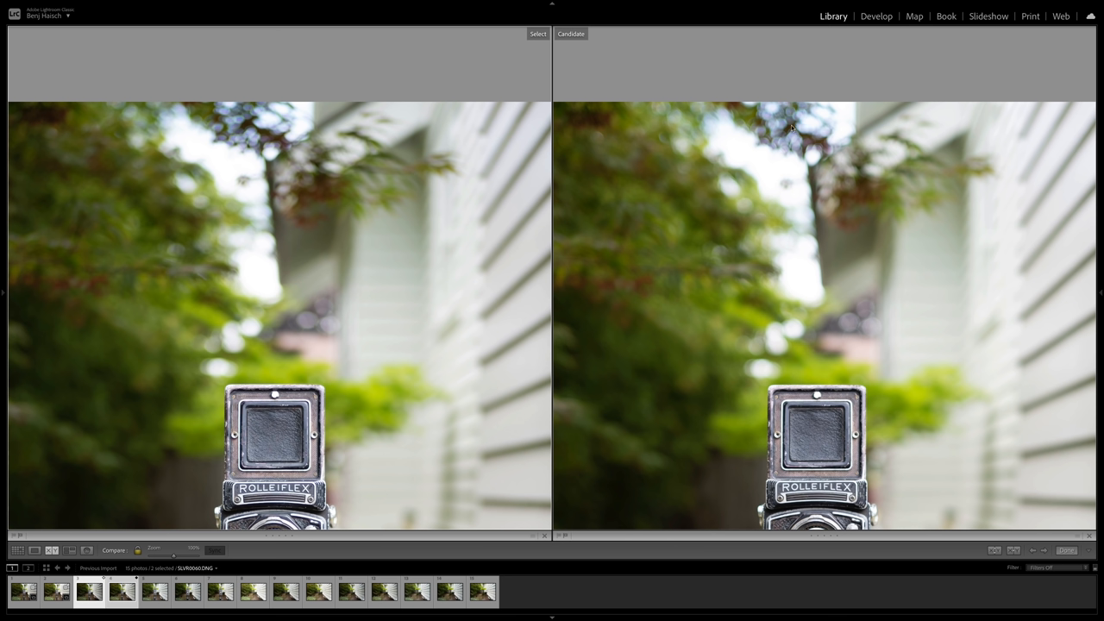
{"action": "mouse_move", "coordinate": [800, 139]}
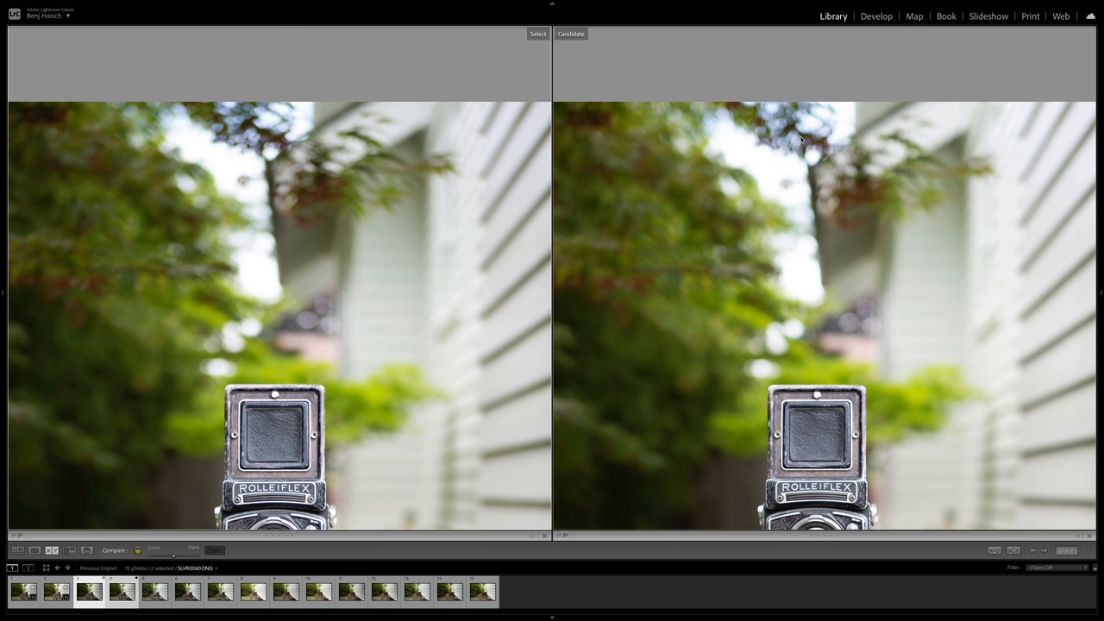
{"action": "mouse_move", "coordinate": [277, 118]}
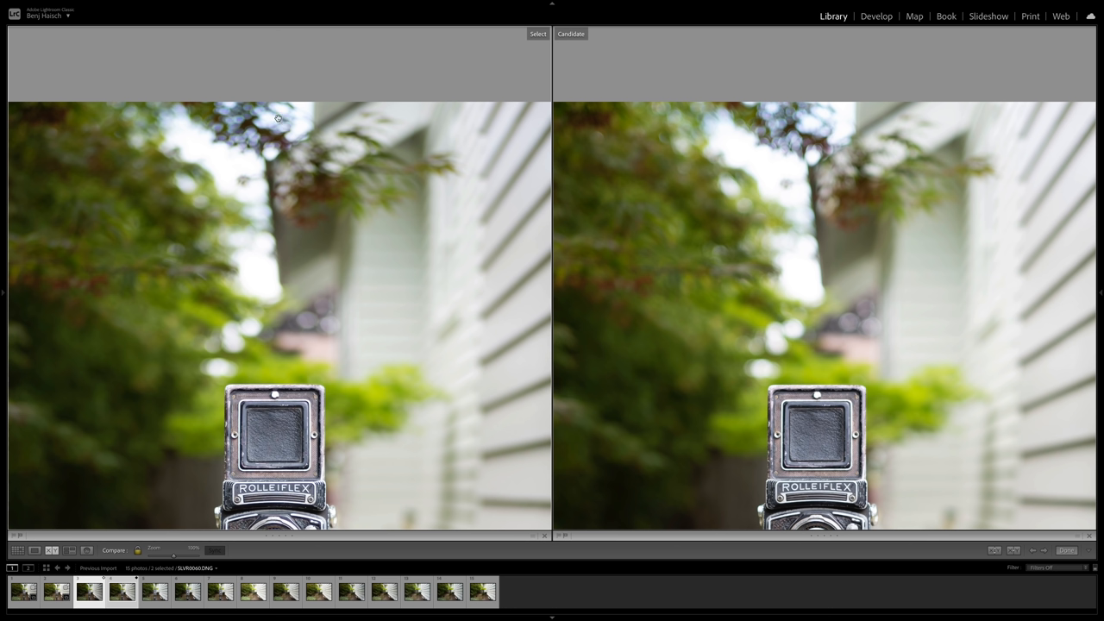
{"action": "mouse_move", "coordinate": [123, 137]}
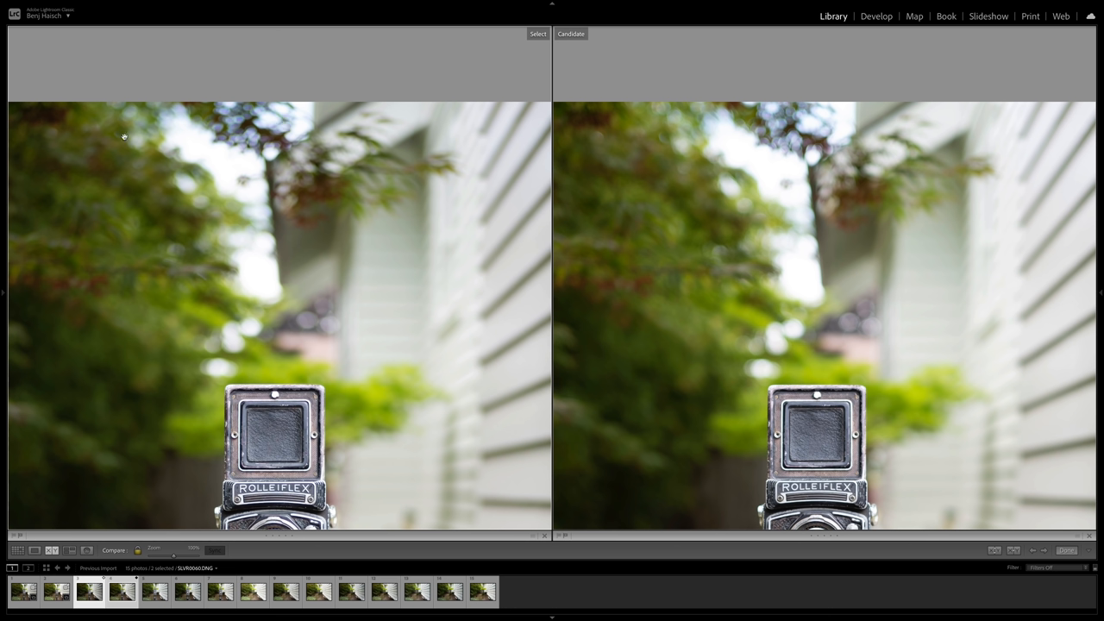
{"action": "mouse_move", "coordinate": [507, 140]}
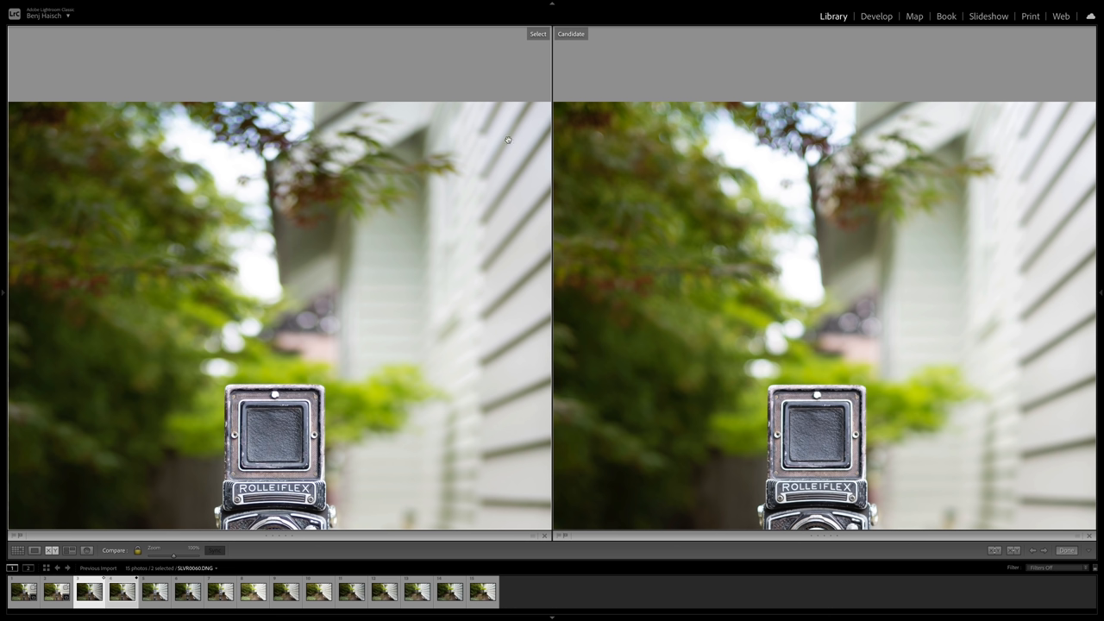
{"action": "mouse_move", "coordinate": [235, 114]}
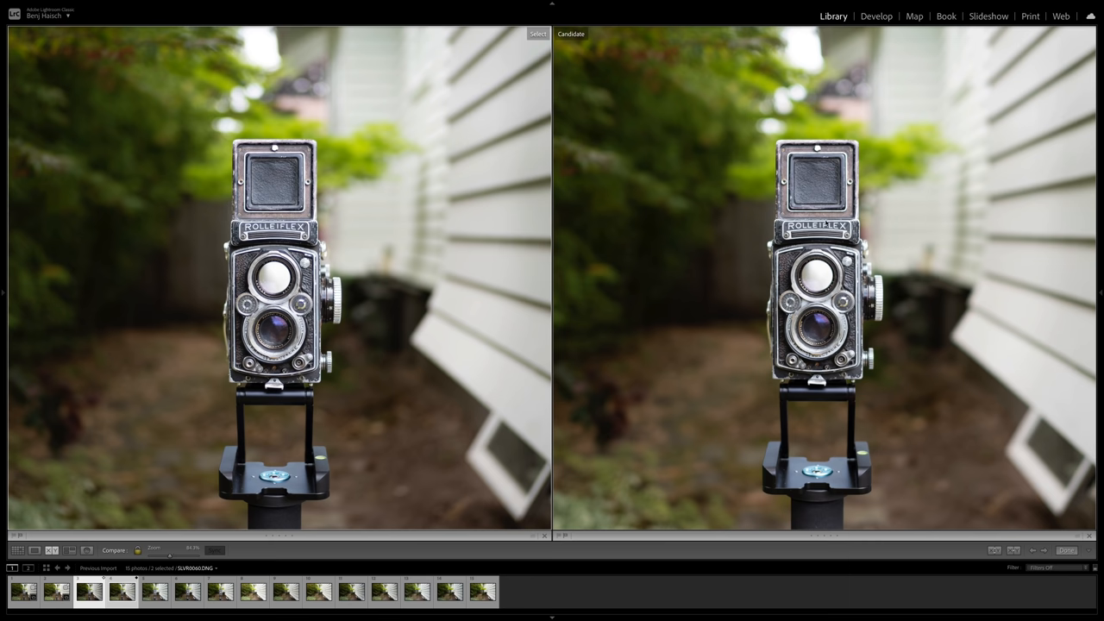
{"action": "mouse_move", "coordinate": [839, 251]}
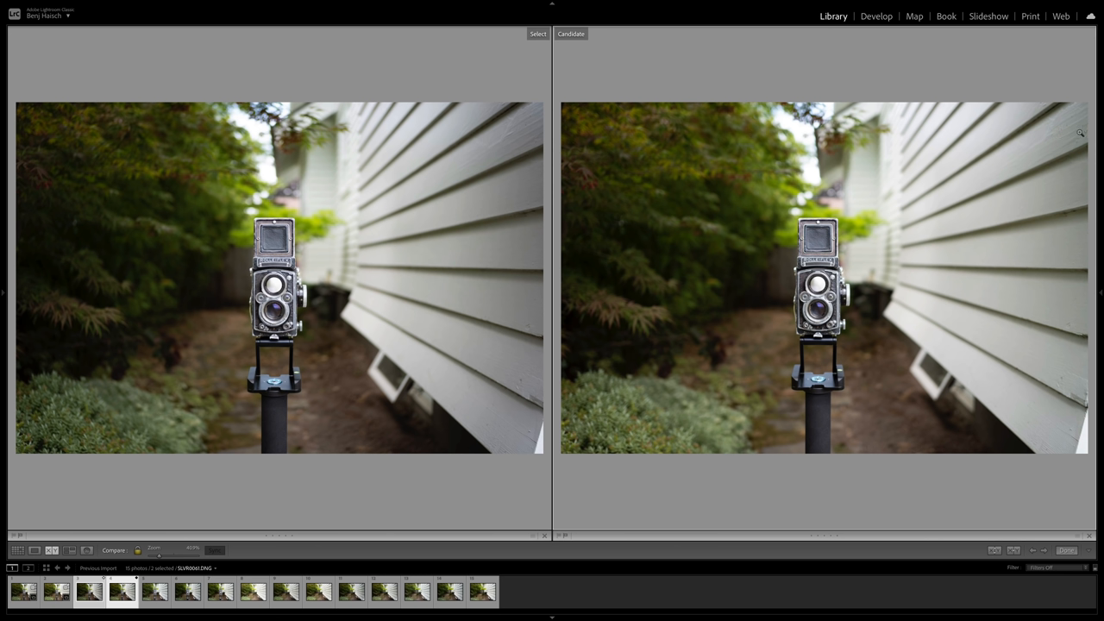
{"action": "mouse_move", "coordinate": [551, 164]}
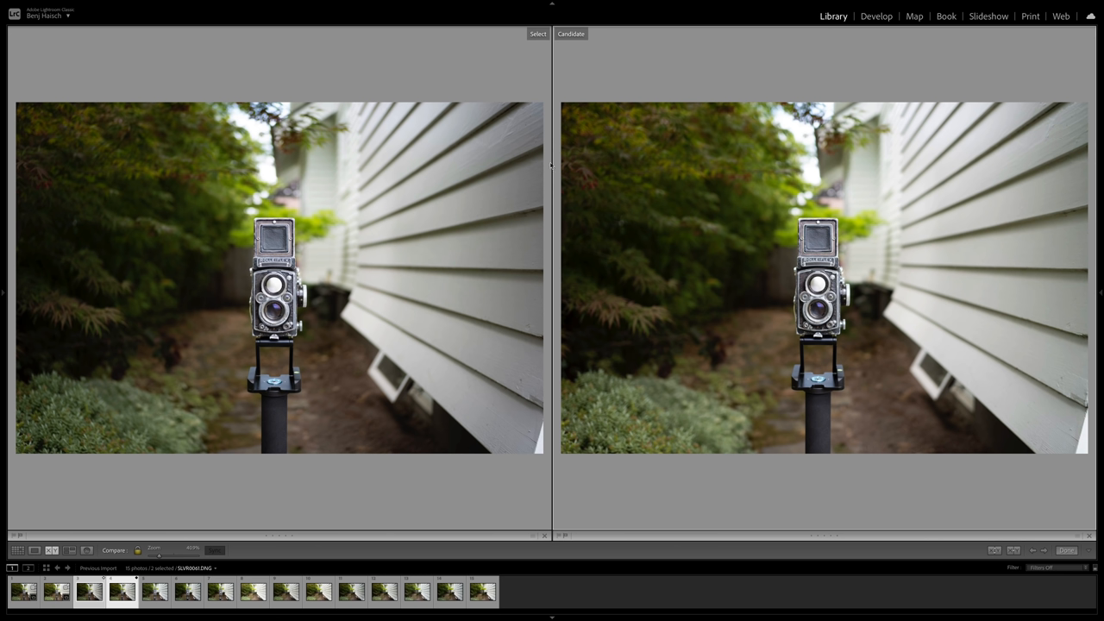
{"action": "mouse_move", "coordinate": [1006, 97]}
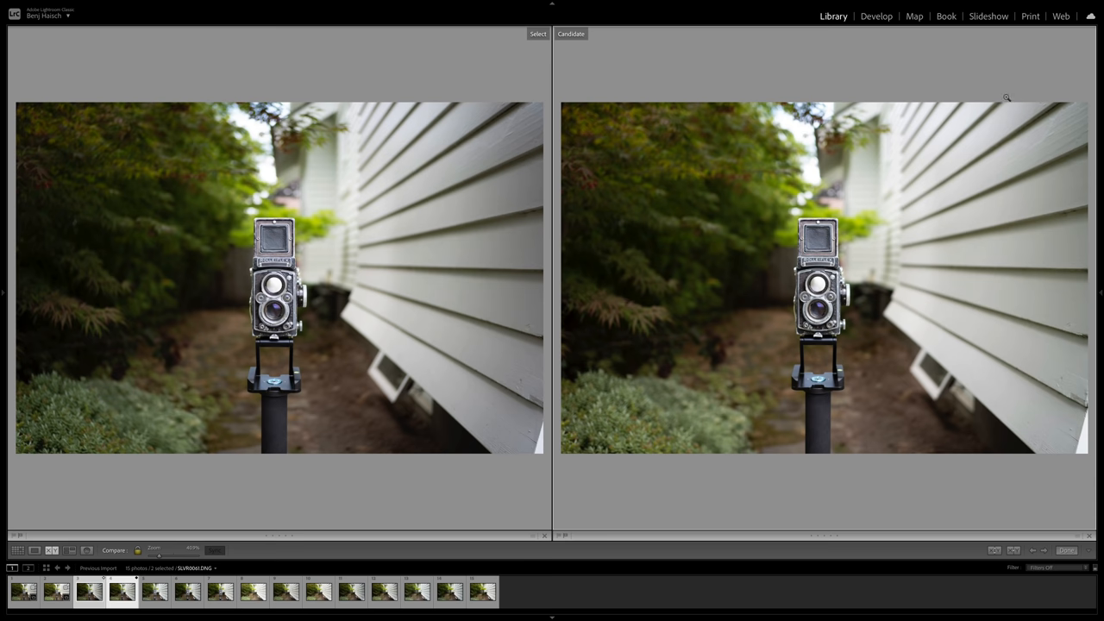
{"action": "mouse_move", "coordinate": [820, 274]}
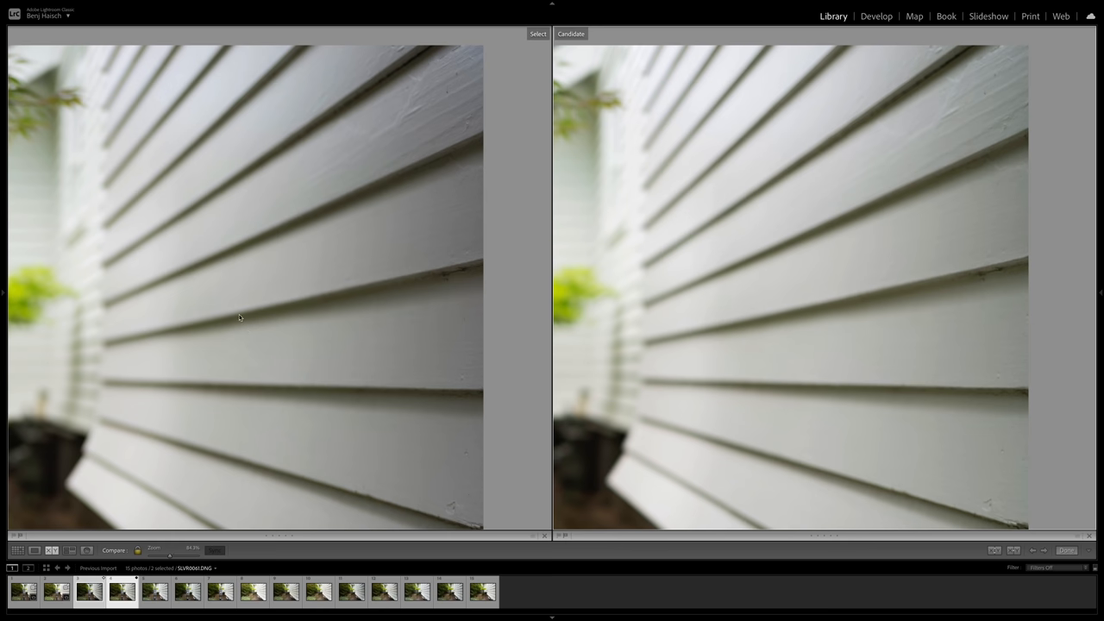
{"action": "mouse_move", "coordinate": [1013, 291]}
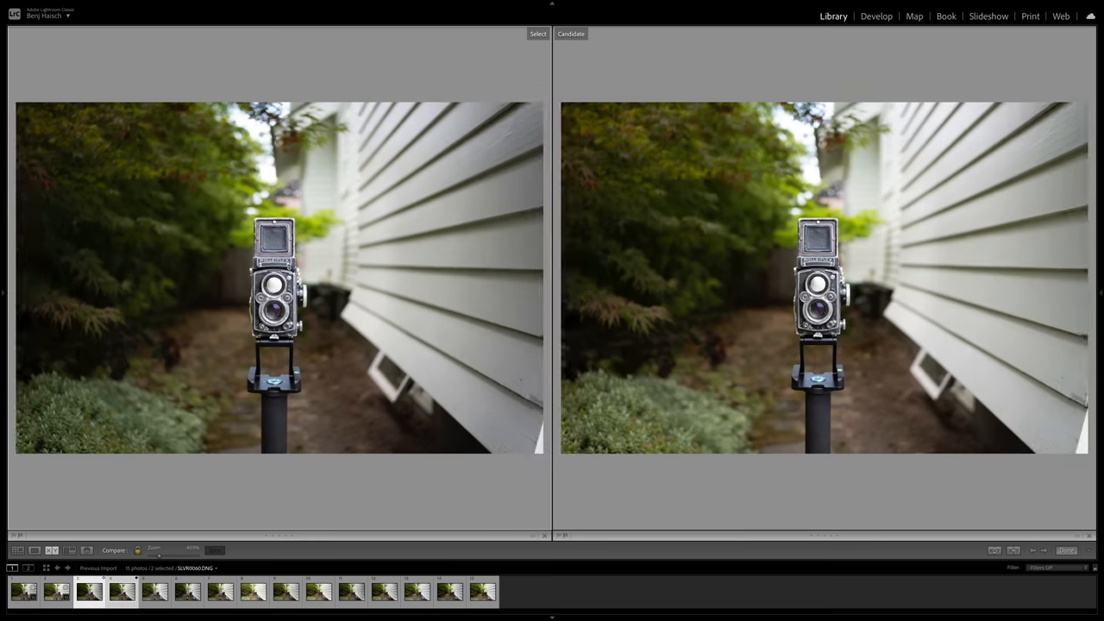
{"action": "mouse_move", "coordinate": [851, 264]}
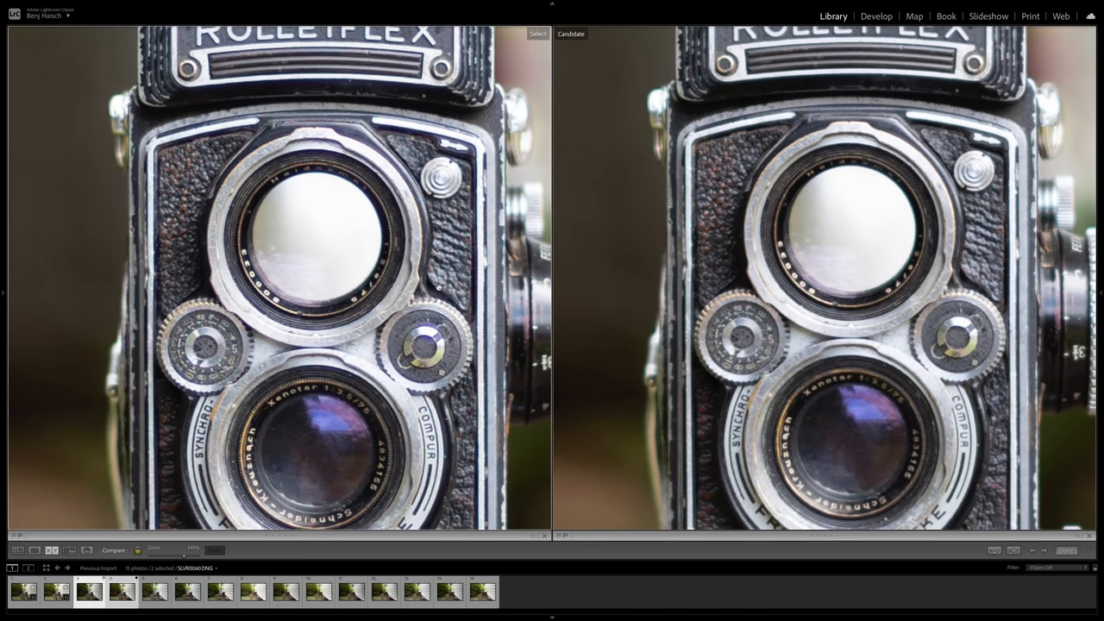
{"action": "mouse_move", "coordinate": [453, 352]}
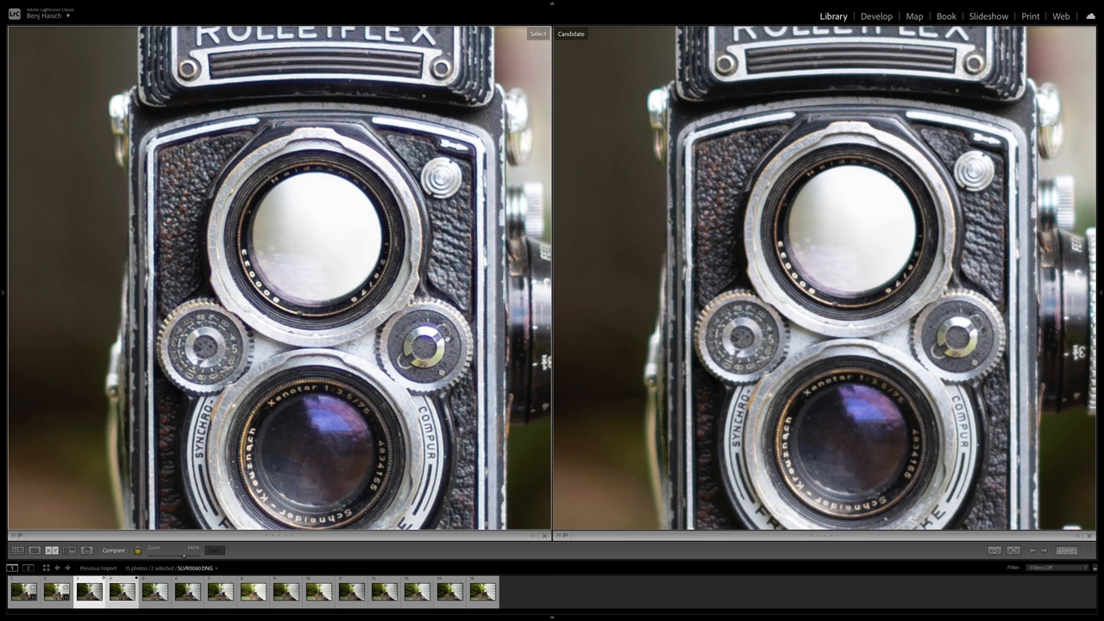
{"action": "mouse_move", "coordinate": [660, 93]}
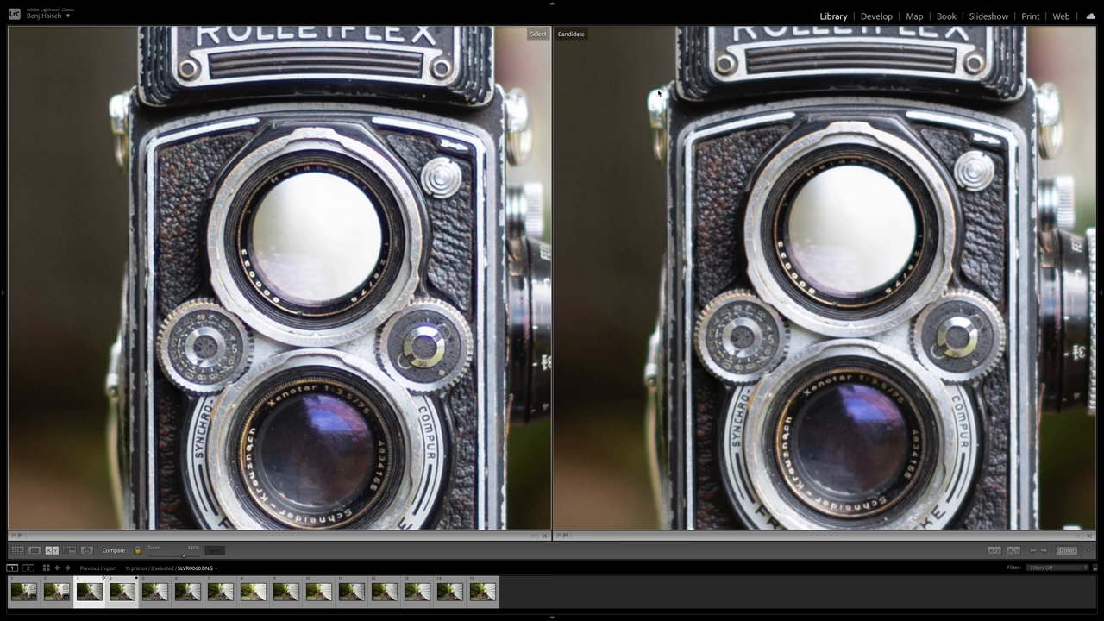
{"action": "mouse_move", "coordinate": [115, 95]}
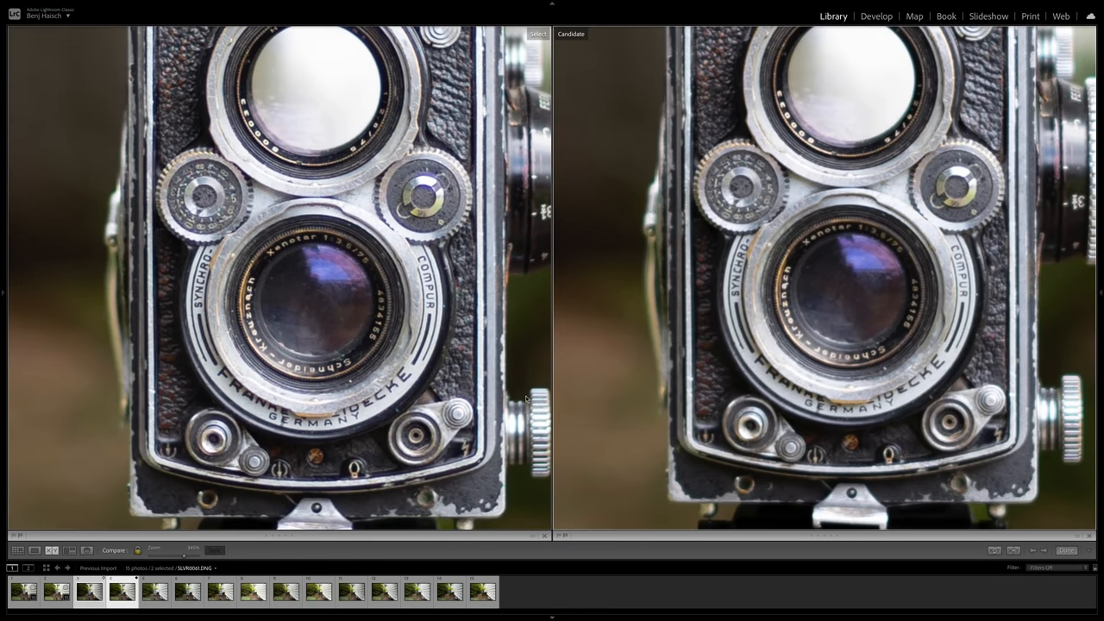
{"action": "mouse_move", "coordinate": [338, 339]}
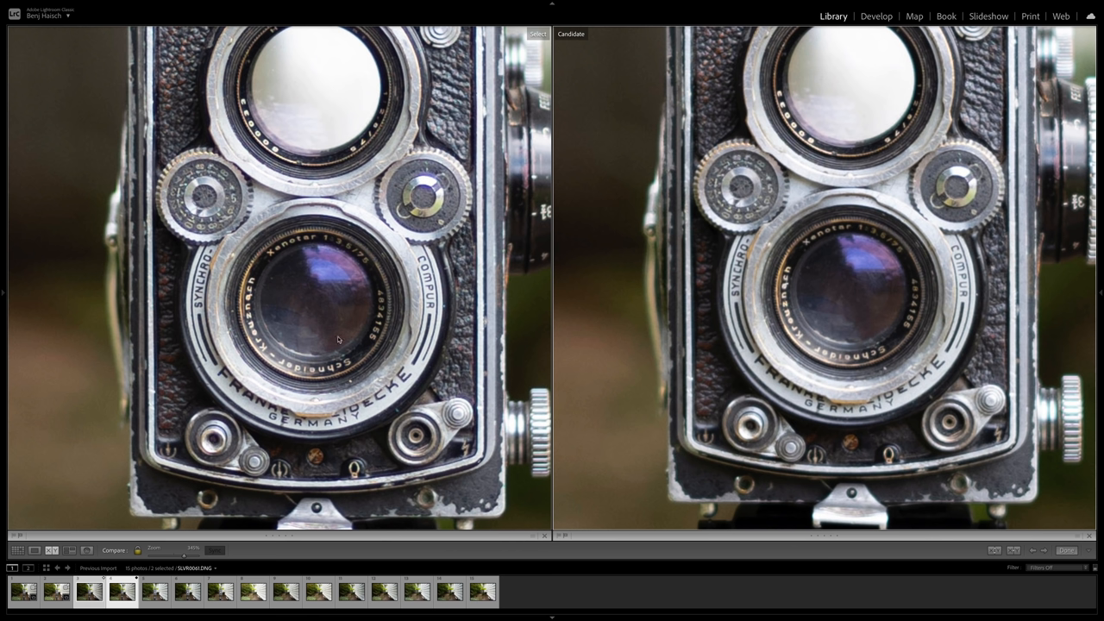
{"action": "mouse_move", "coordinate": [572, 339]}
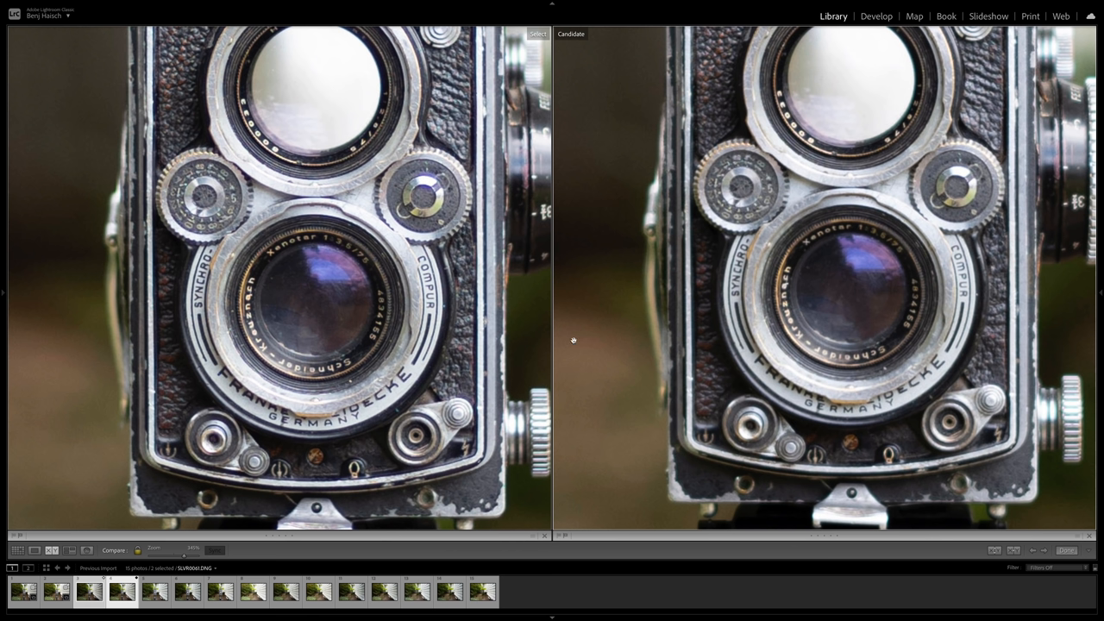
{"action": "mouse_move", "coordinate": [396, 338]}
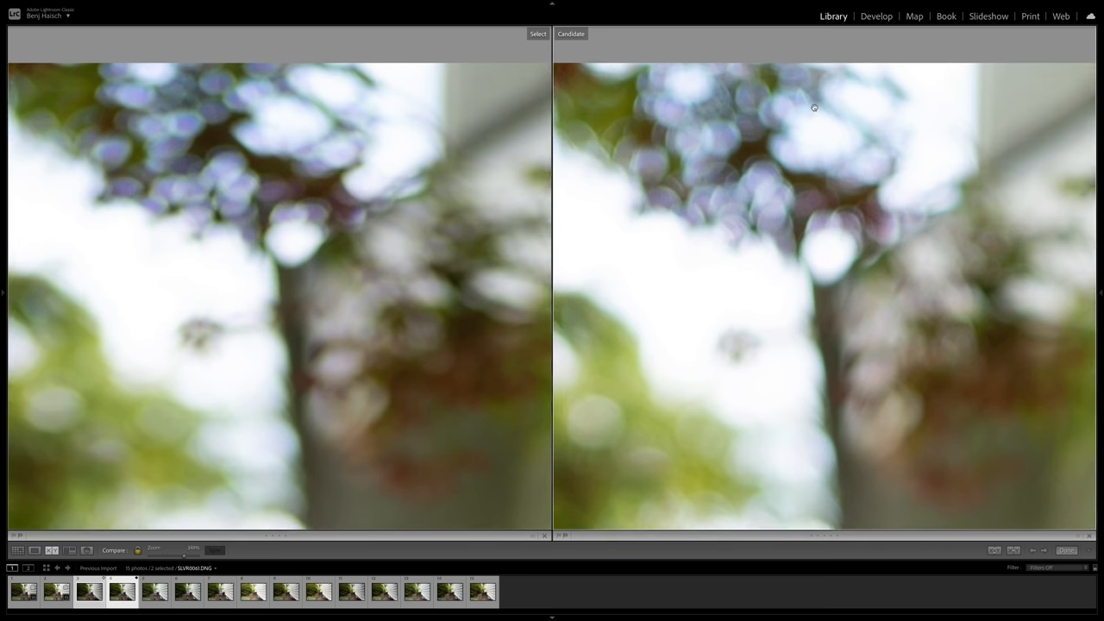
{"action": "mouse_move", "coordinate": [217, 187]}
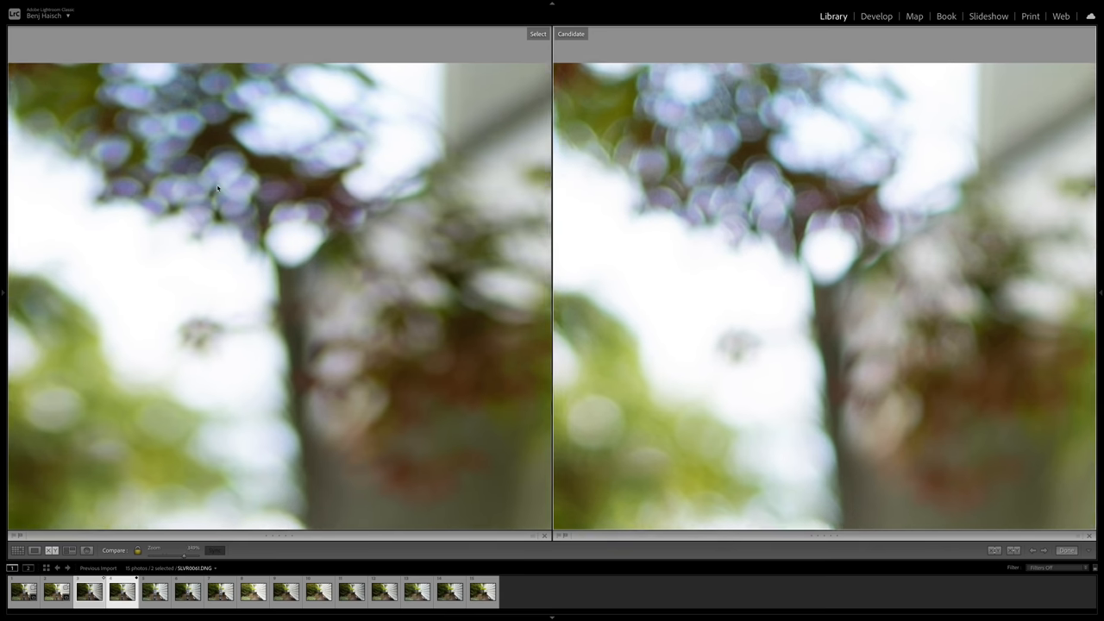
{"action": "mouse_move", "coordinate": [972, 205]}
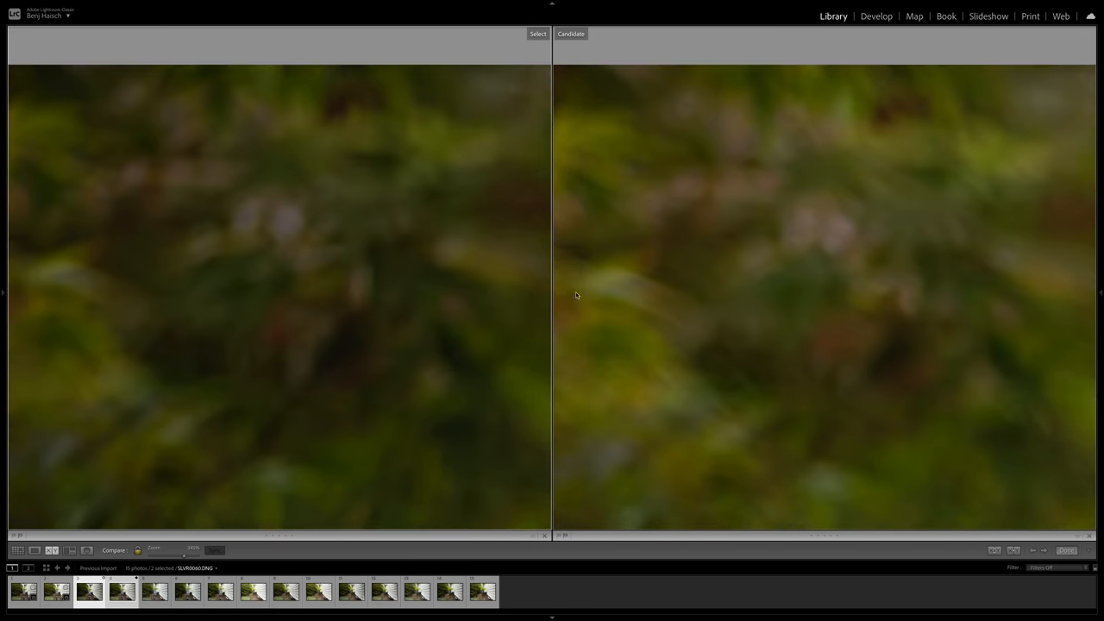
{"action": "mouse_move", "coordinate": [897, 152]}
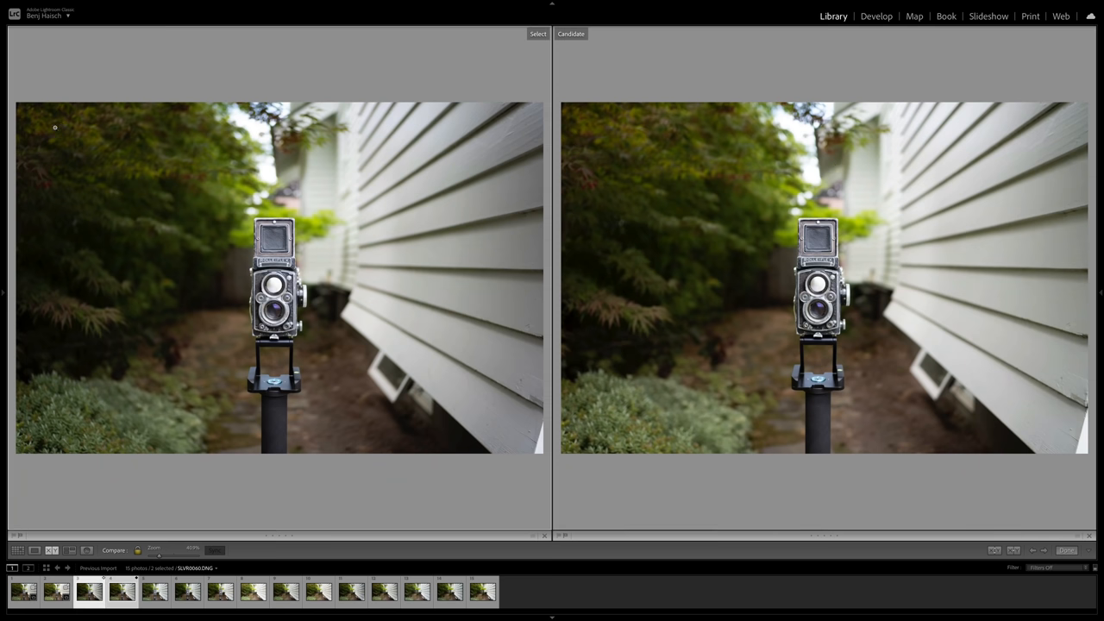
Load the wider far-distance Rolleiflex shots by the fence into Compare view.
{"action": "left_click", "coordinate": [286, 591]}
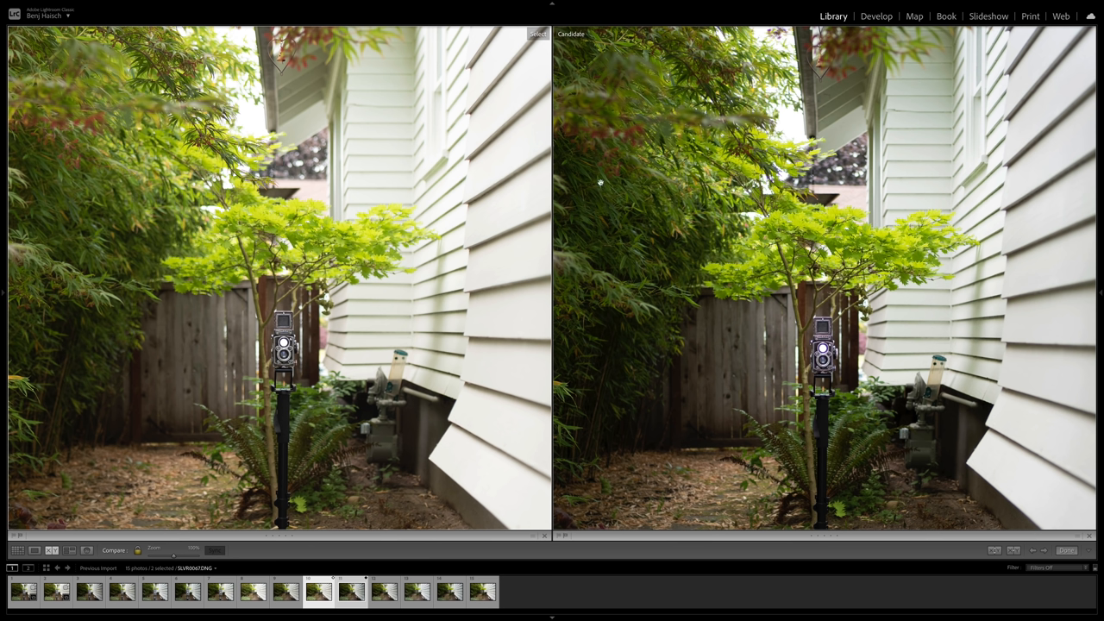
{"action": "mouse_move", "coordinate": [865, 152]}
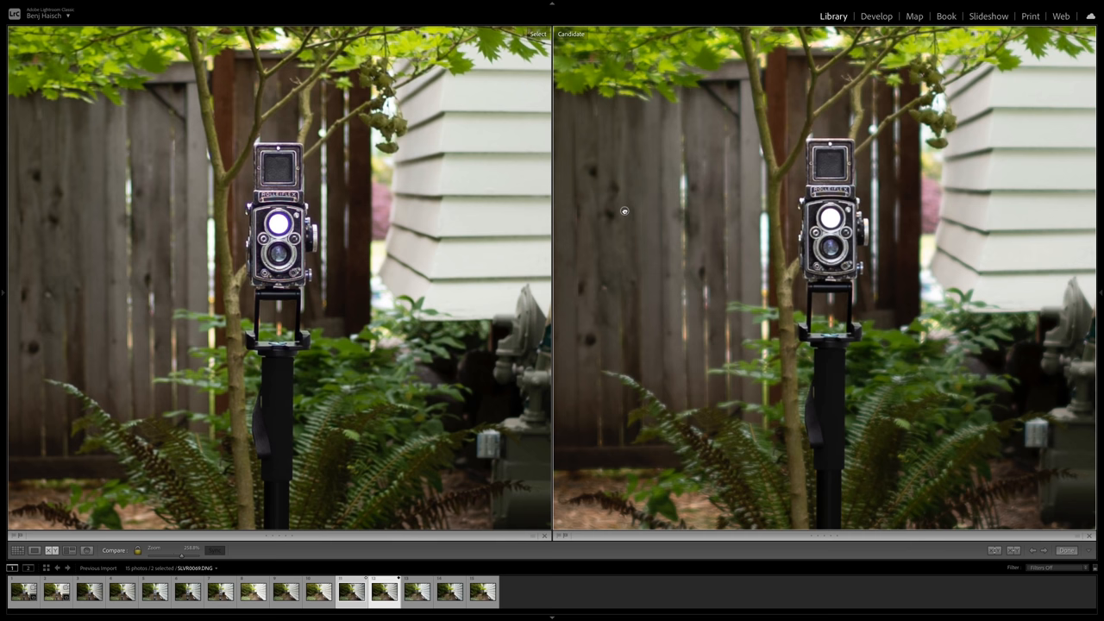
{"action": "mouse_move", "coordinate": [241, 213]}
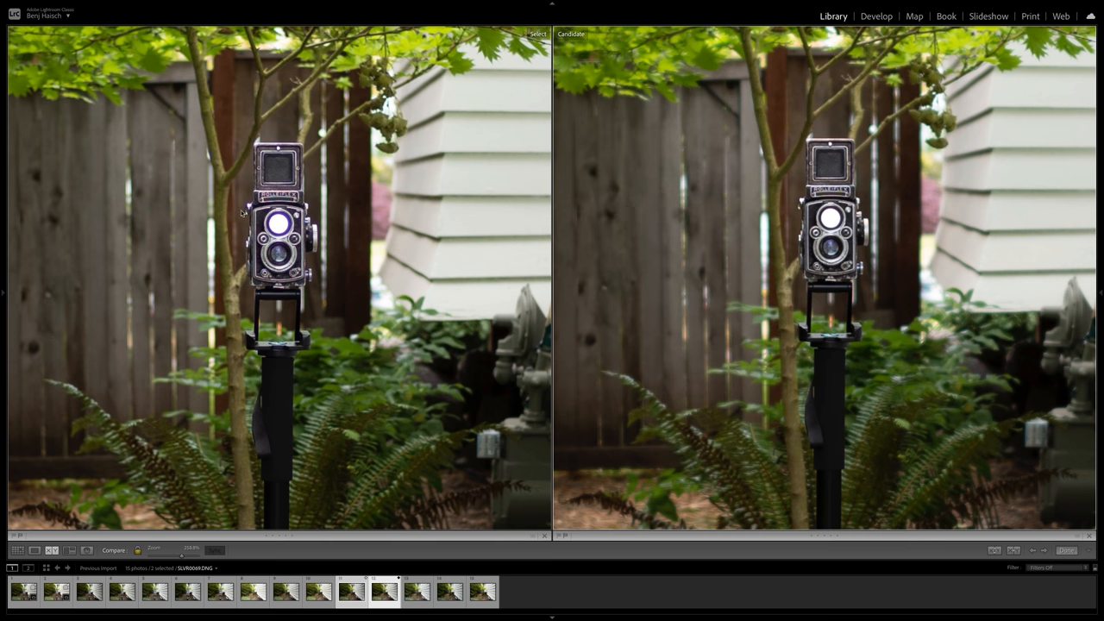